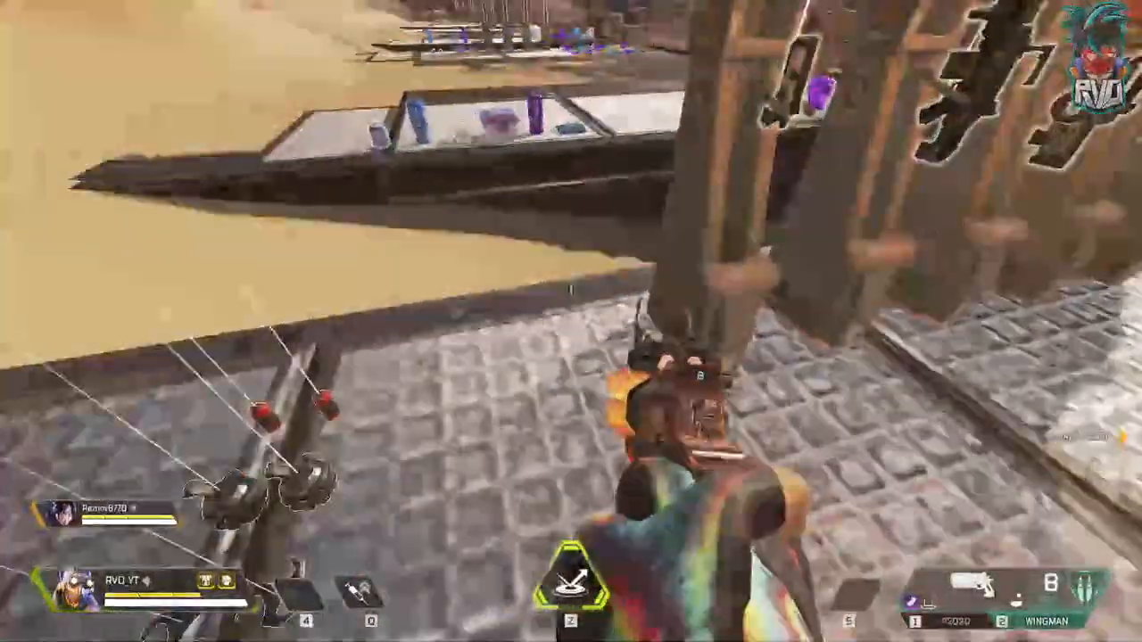
mouse_move(571, 321)
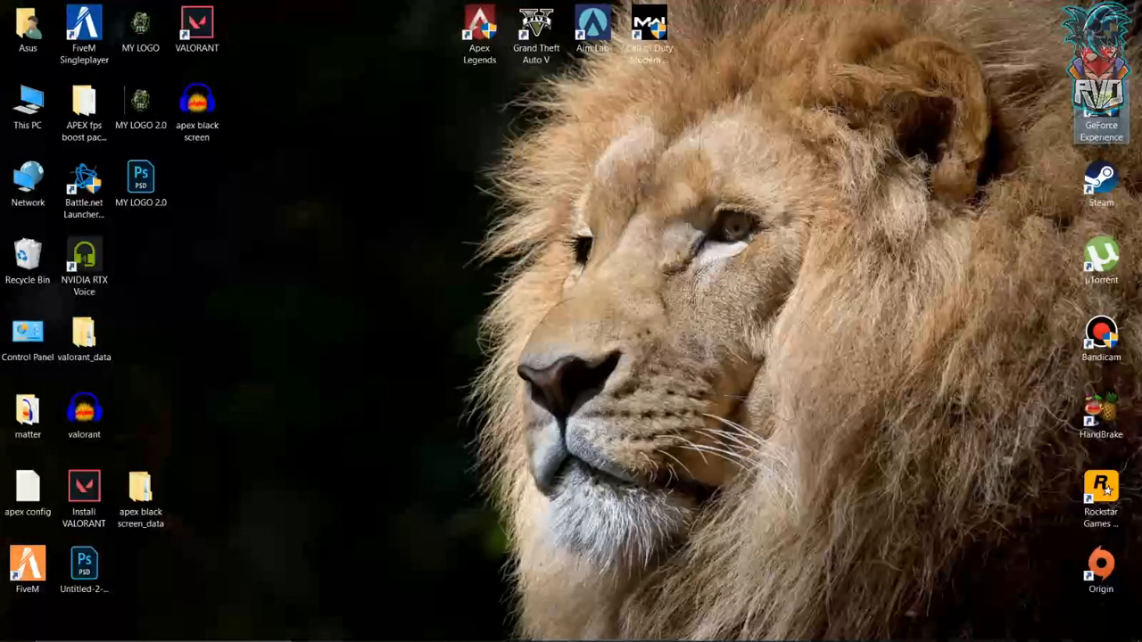
Launch GeForce Experience and check the Drivers page for updates, confirming Game Ready 446.14 is current
right_click(1101, 62)
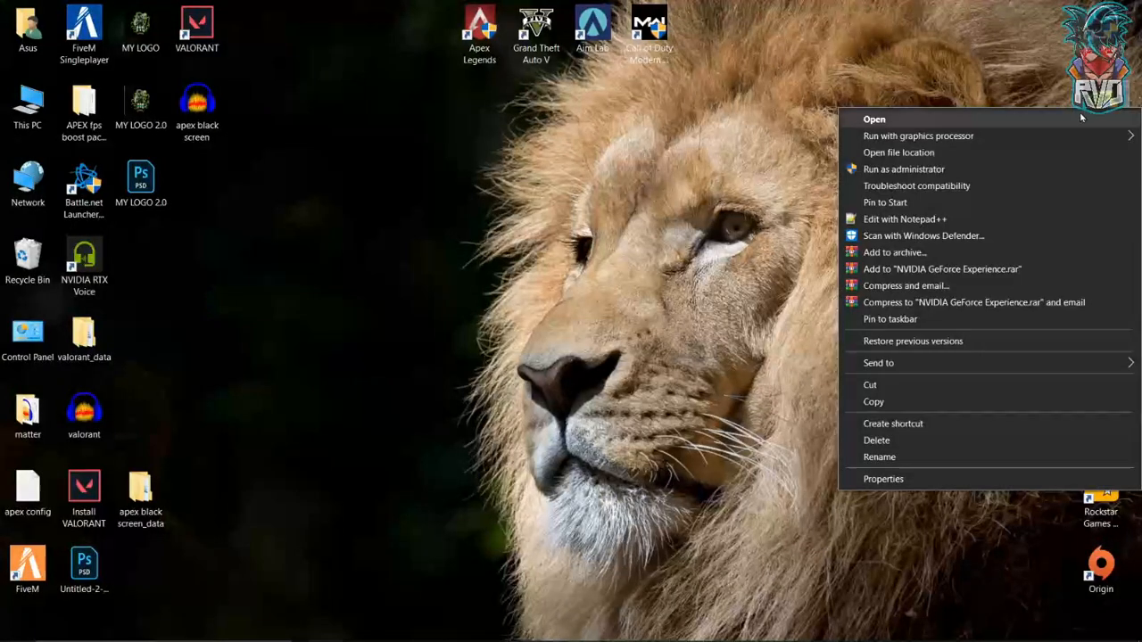
left_click(882, 118)
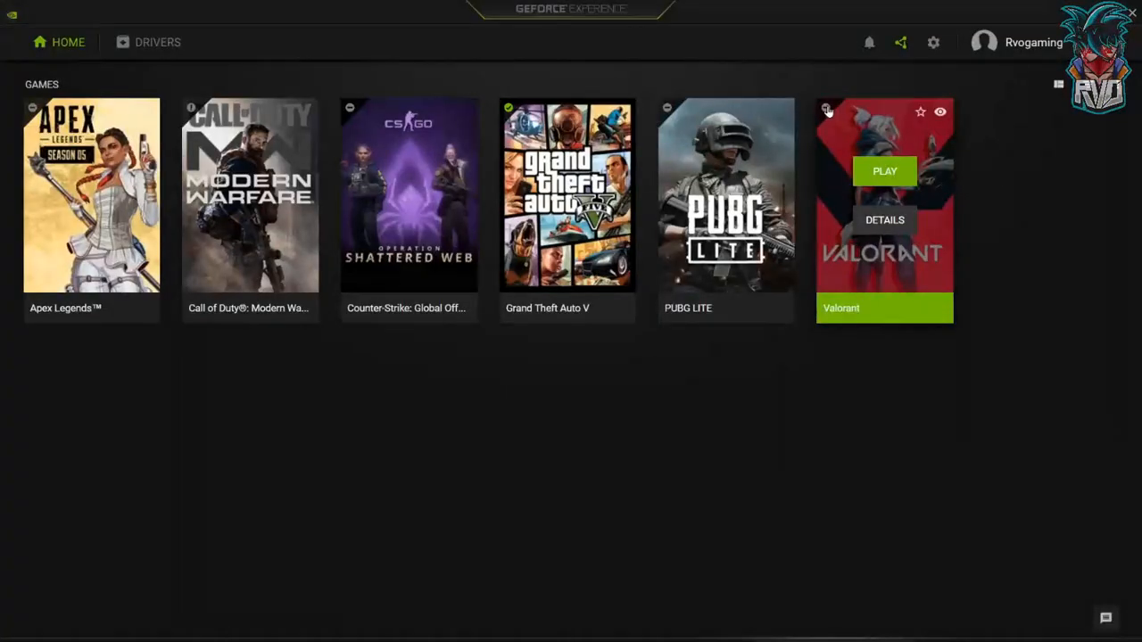
left_click(150, 41)
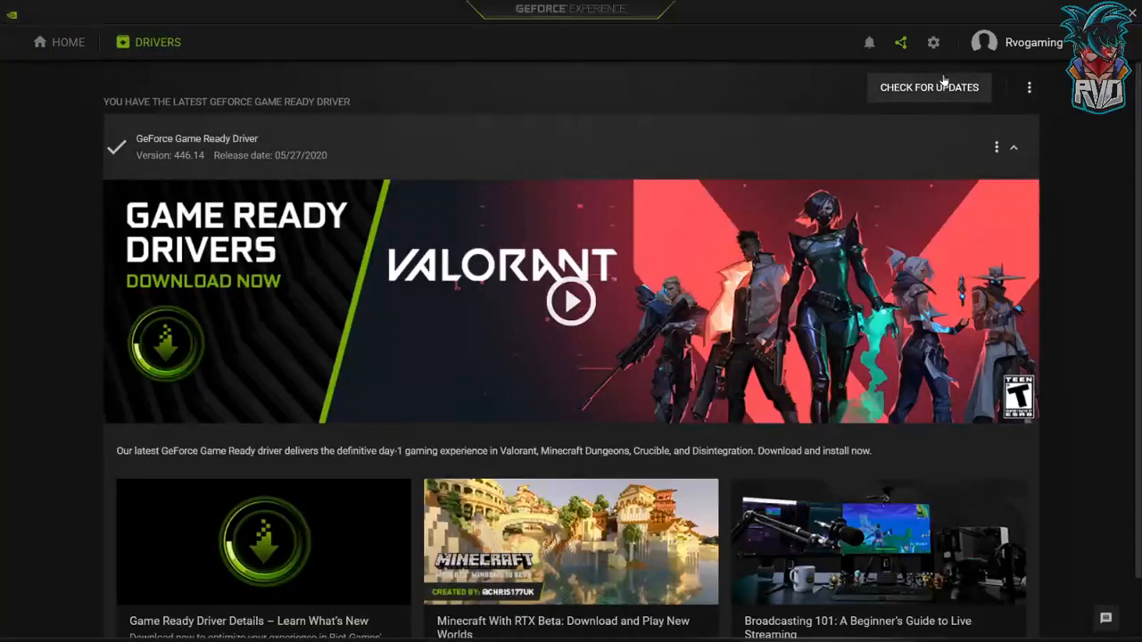
left_click(928, 86)
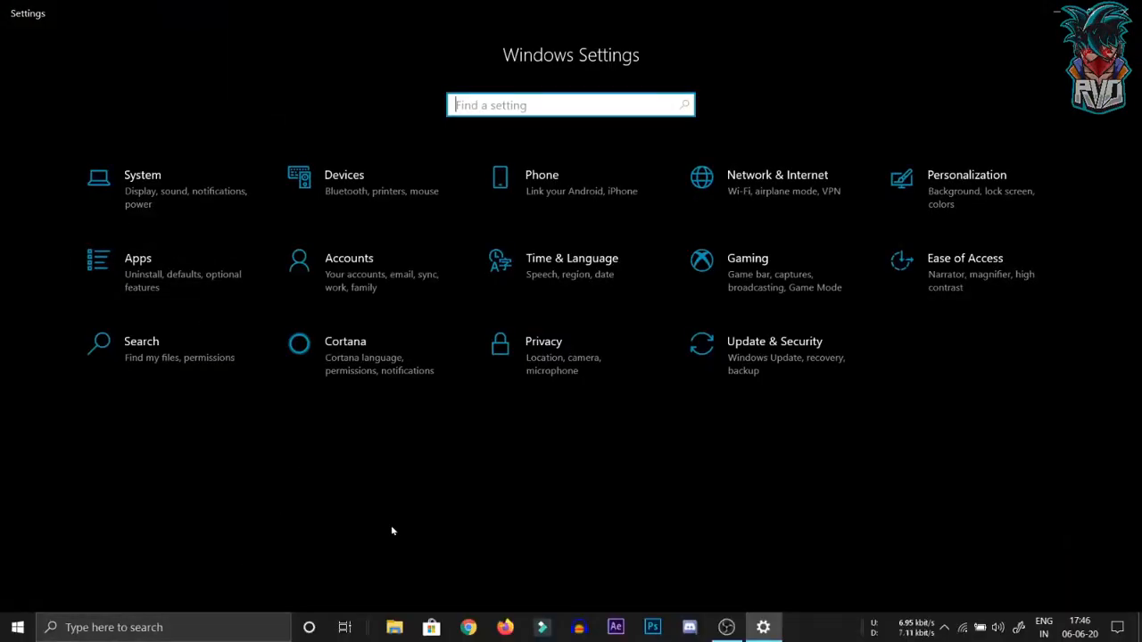
In Display settings, change scaling from 125% to 100% at 1920×1080
left_click(143, 182)
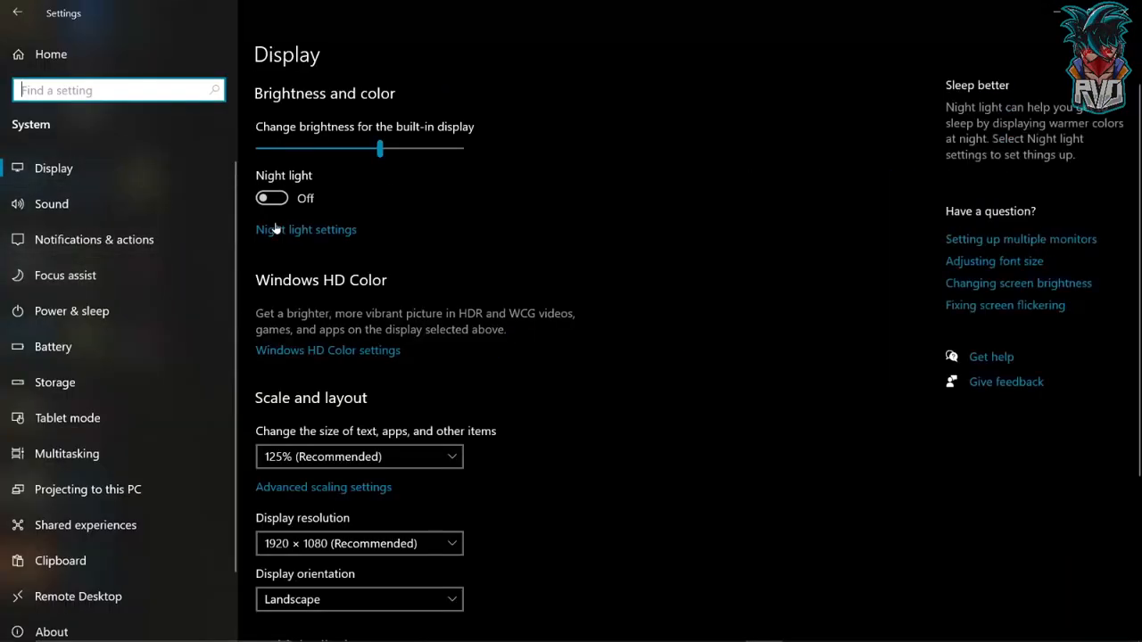
scroll("down", 3)
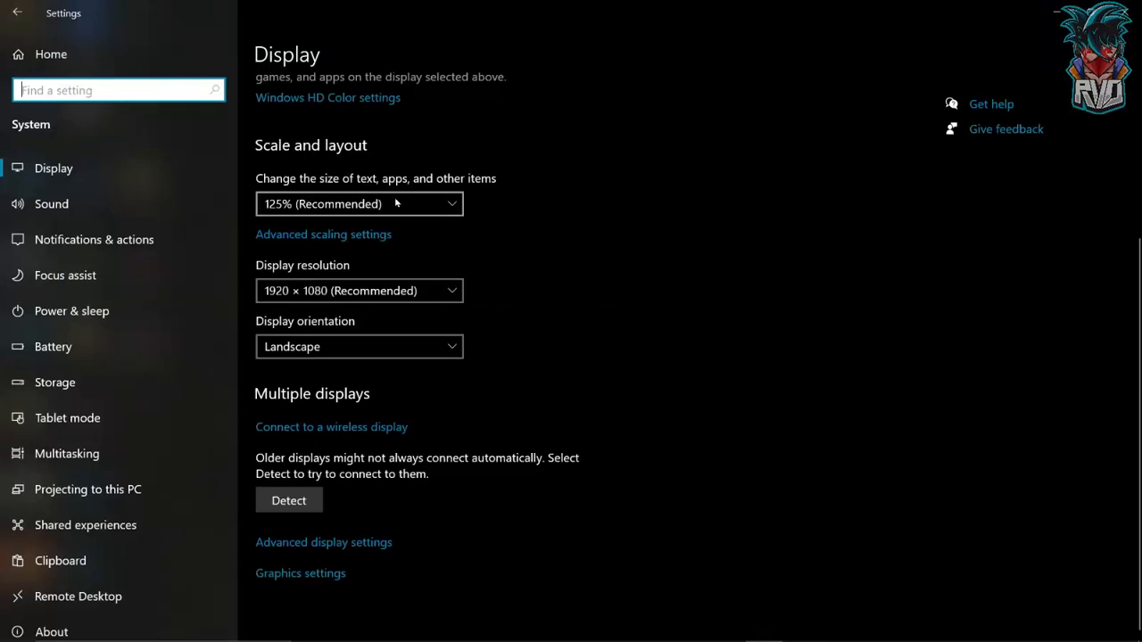
left_click(358, 204)
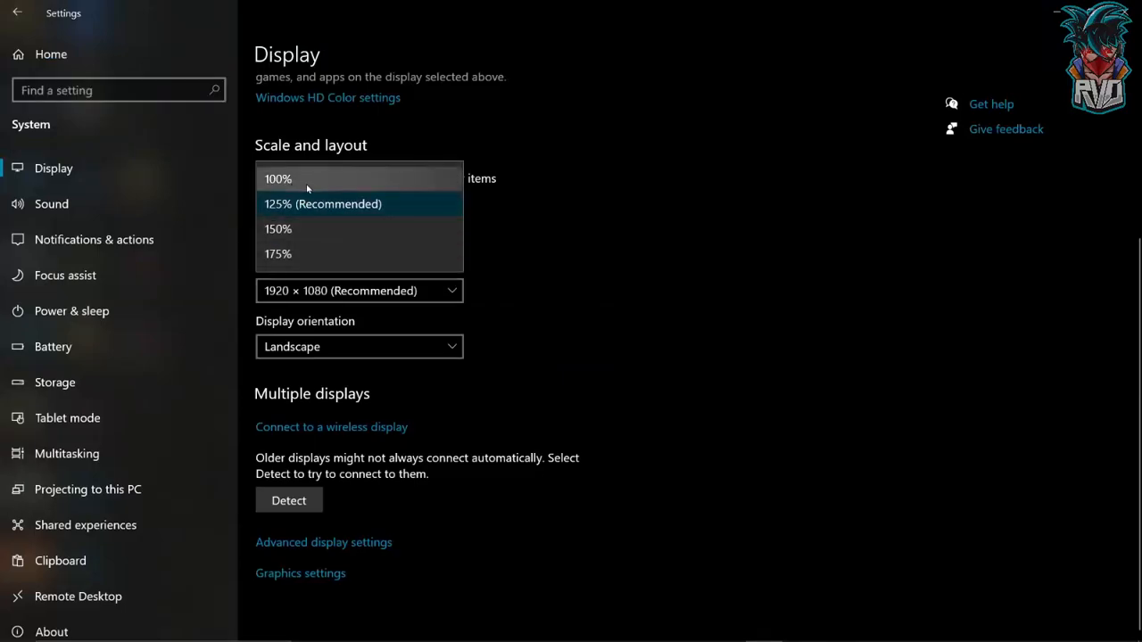
left_click(307, 178)
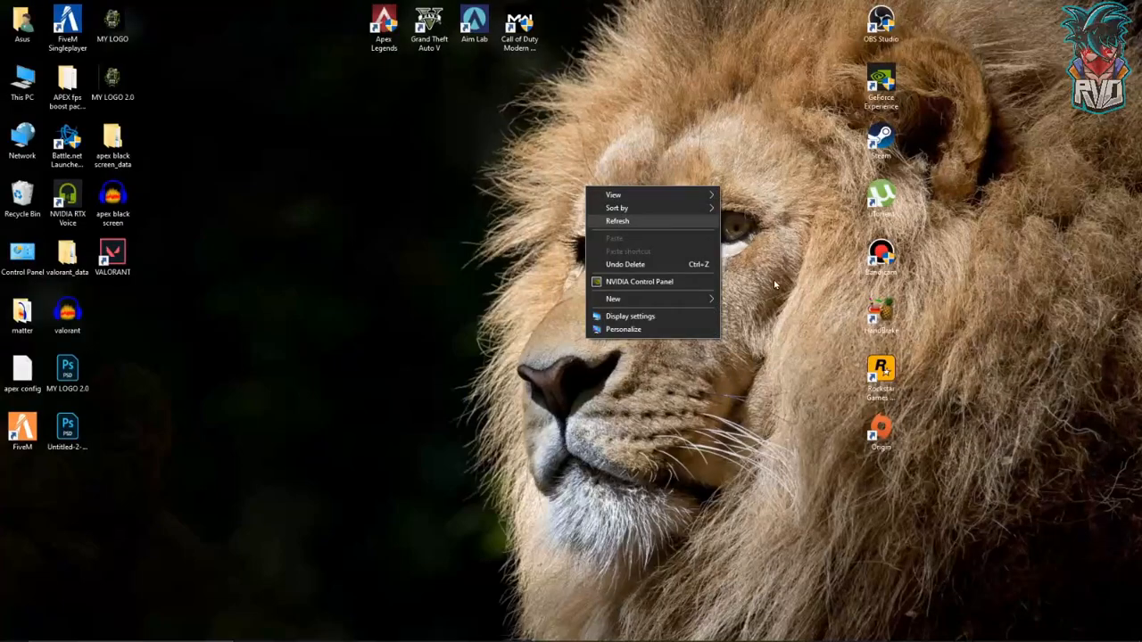
Show the Apex Legends shortcut's Compatibility properties for run-as-administrator and fullscreen optimization settings
right_click(375, 21)
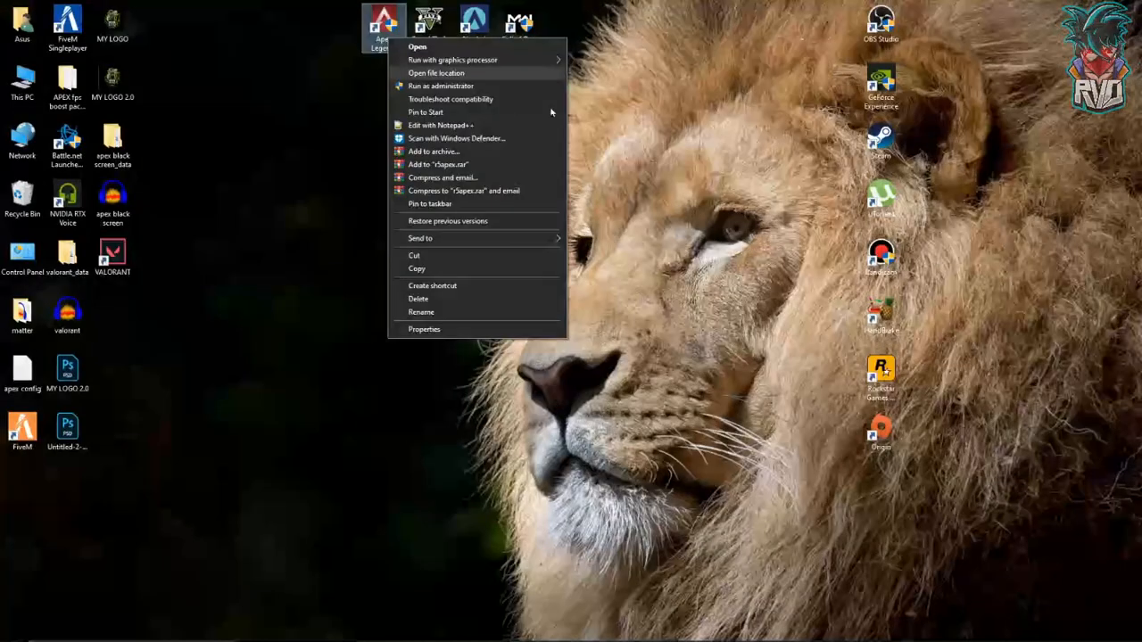
left_click(425, 329)
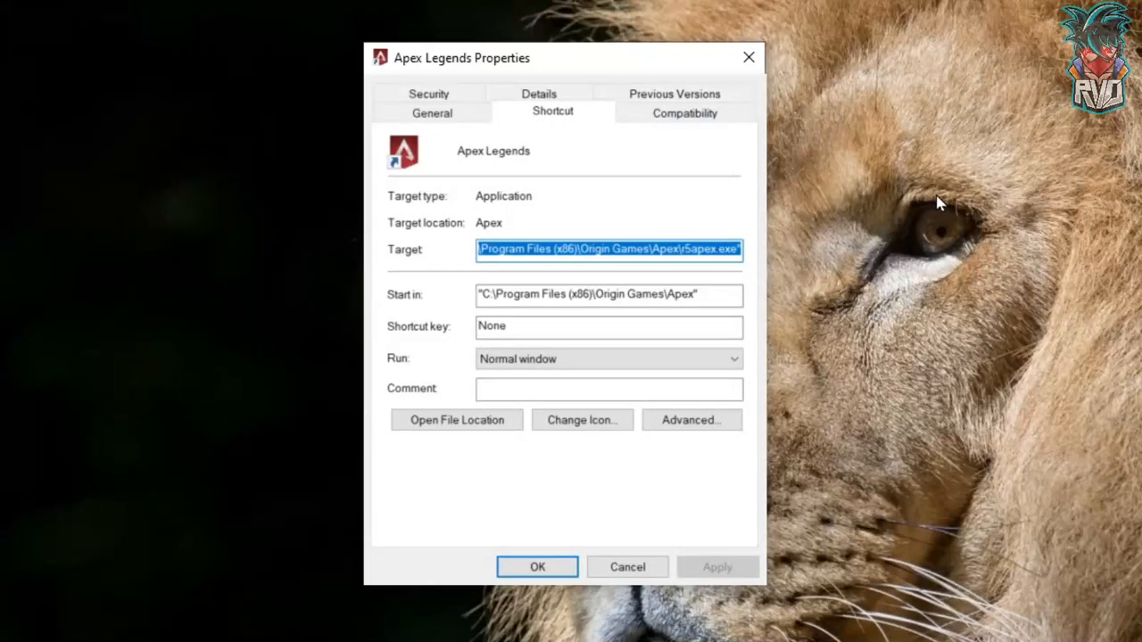
left_click(685, 111)
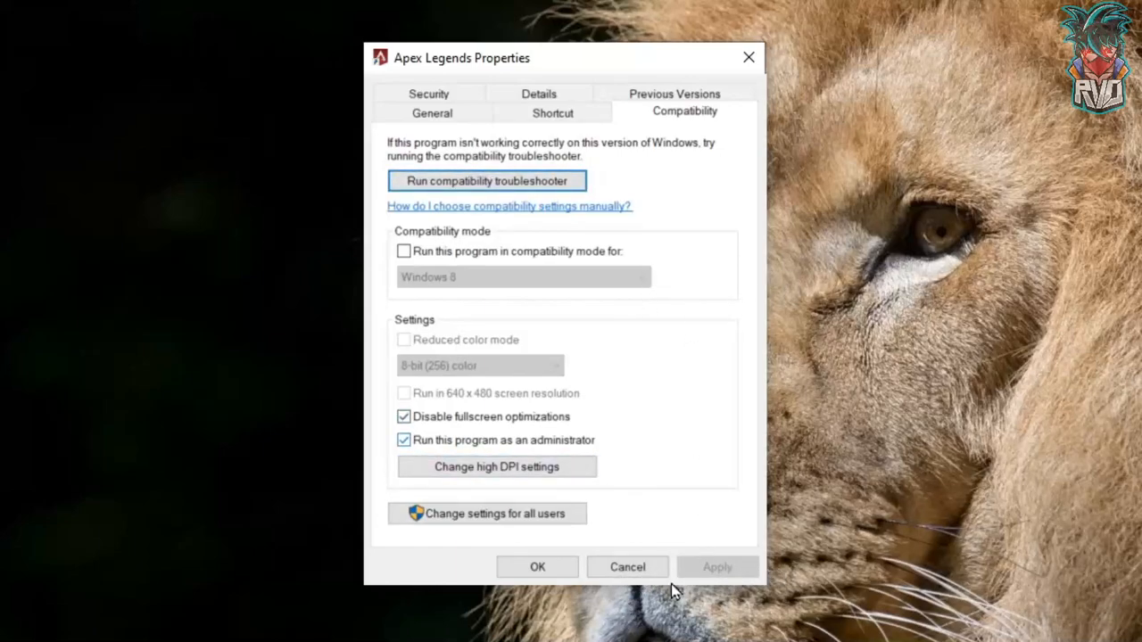
mouse_move(782, 607)
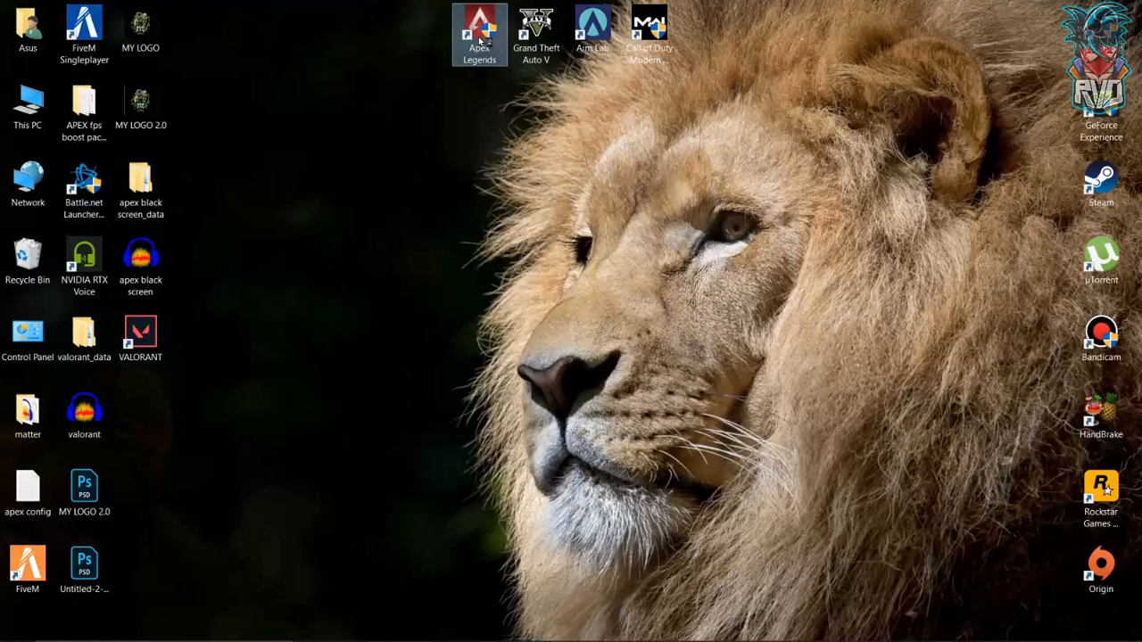
Relaunch Apex Legends, browse its settings and discard the unapplied video changes to return to the range
double_click(478, 27)
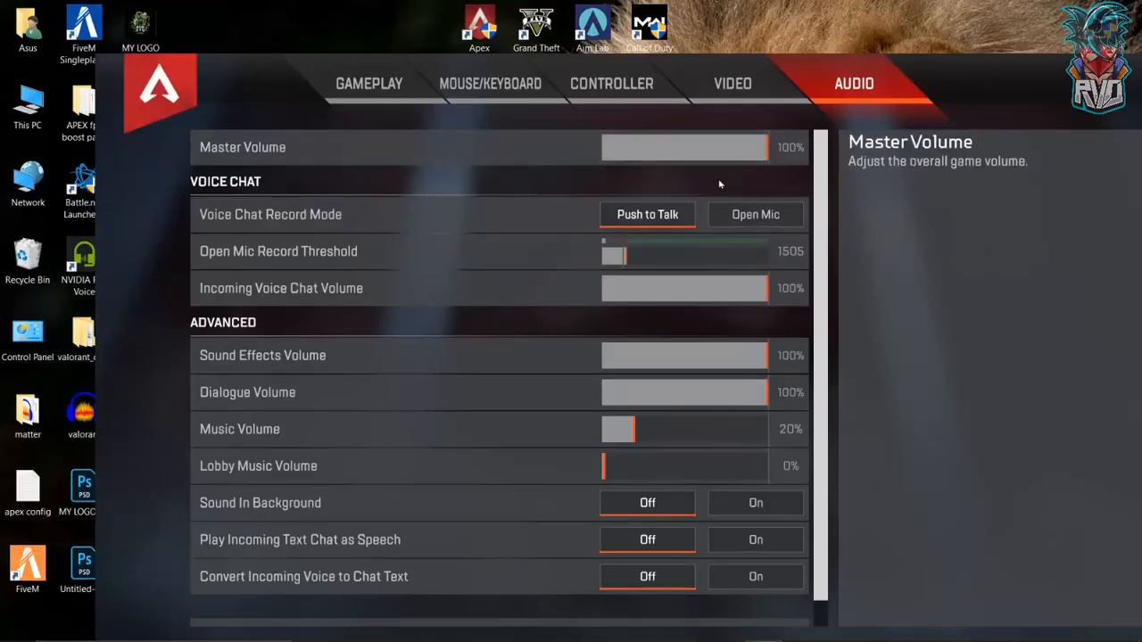
left_click(732, 84)
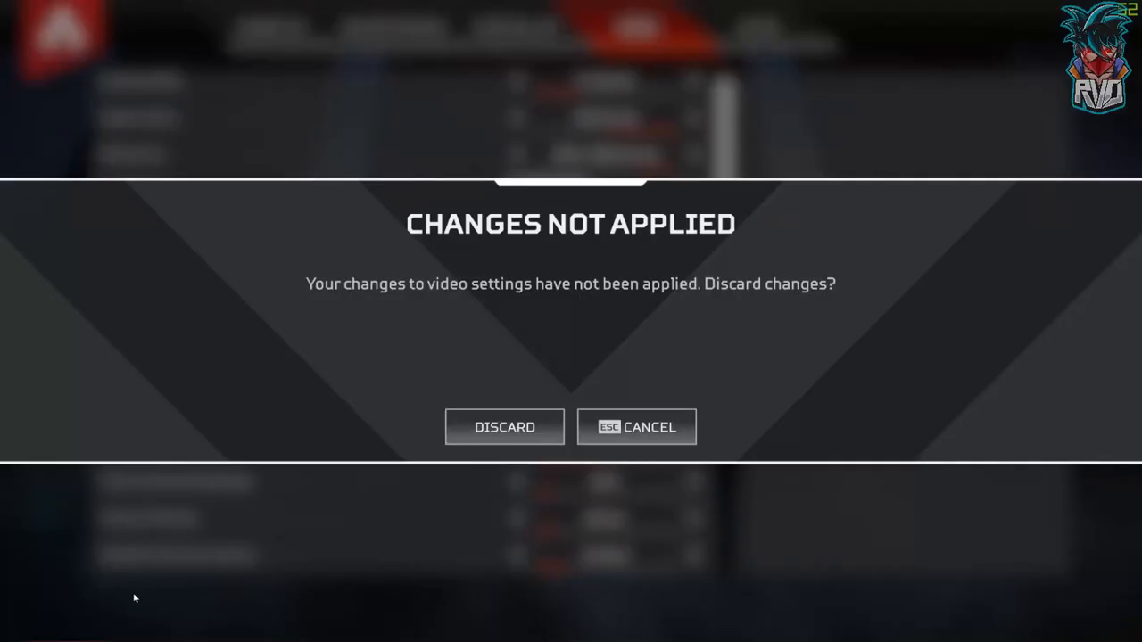
left_click(503, 429)
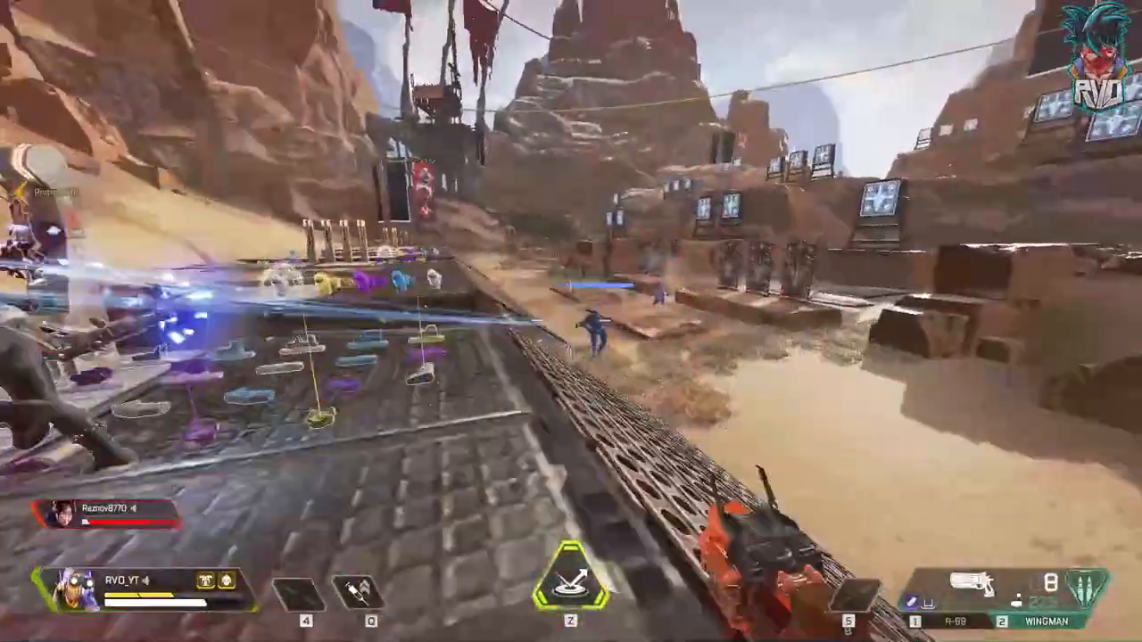
left_click(571, 321)
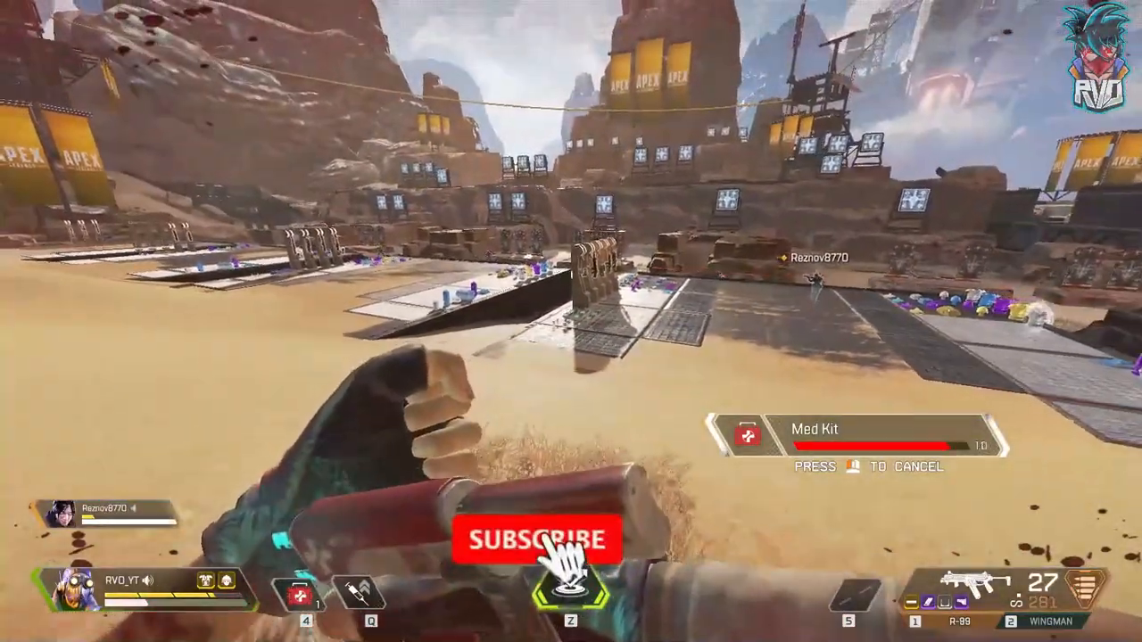
left_click(535, 539)
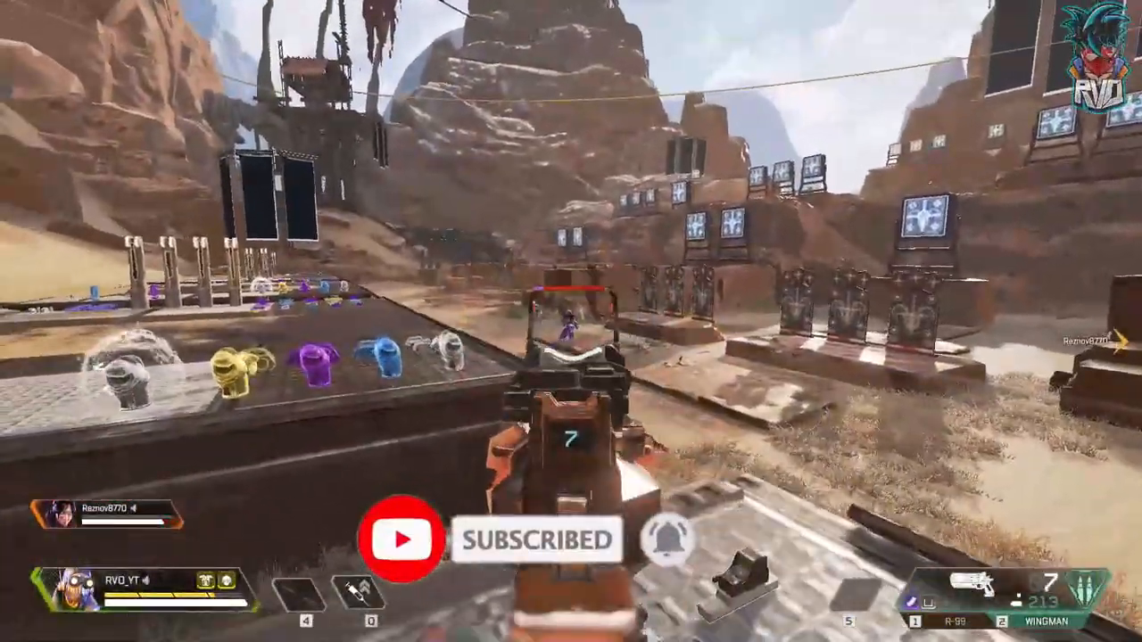
left_click(571, 348)
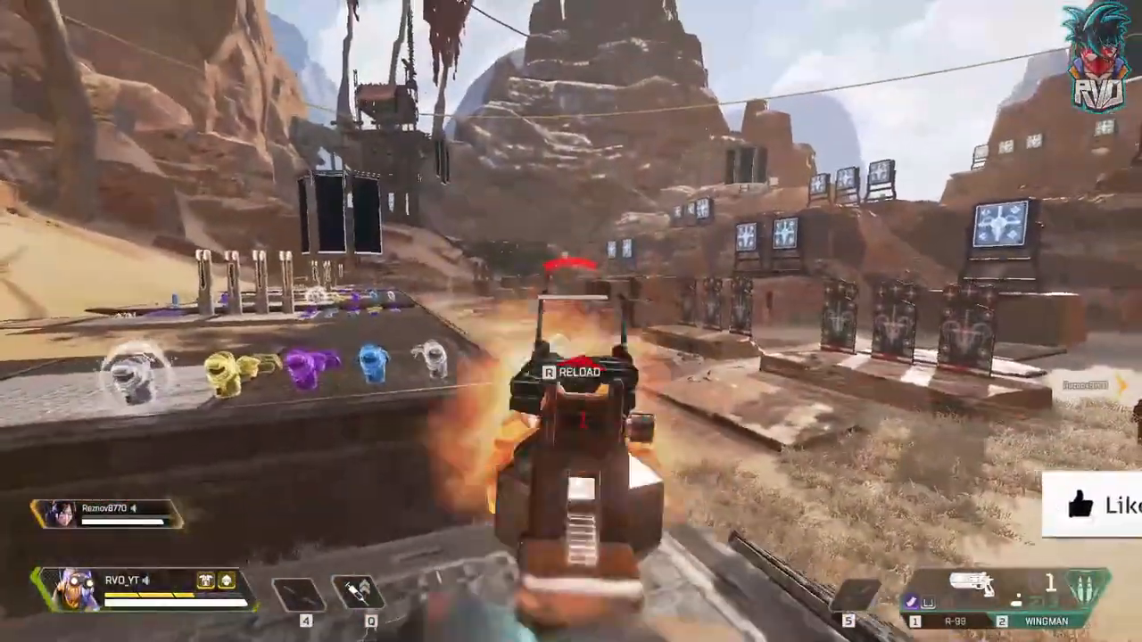